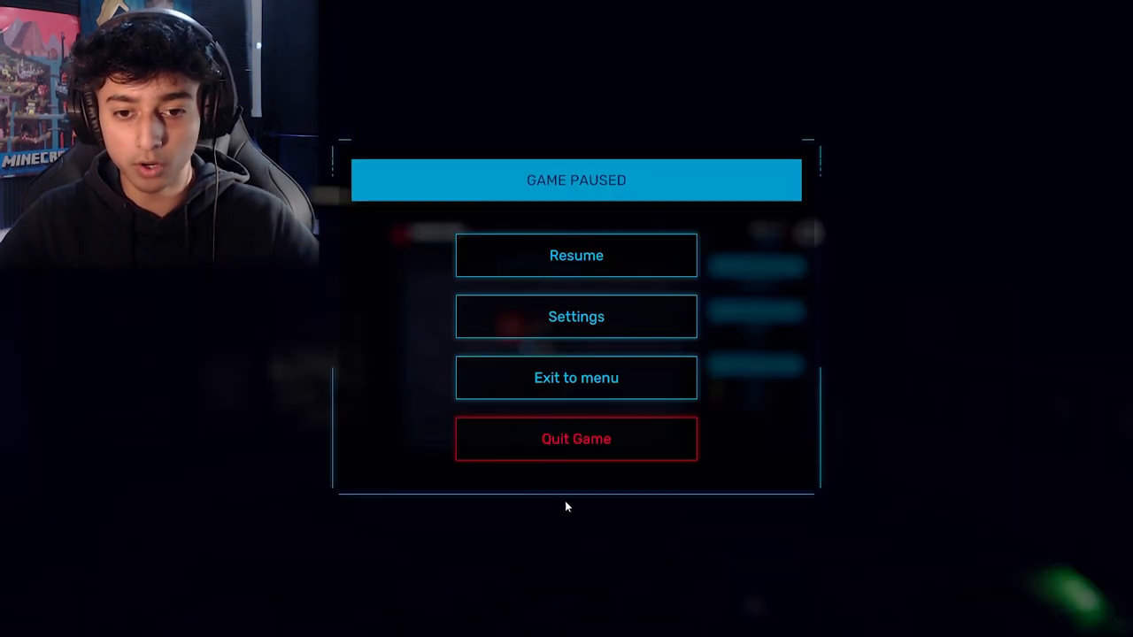
Resume from the pause menu and play the shift through until the end credits roll.
left_click(576, 255)
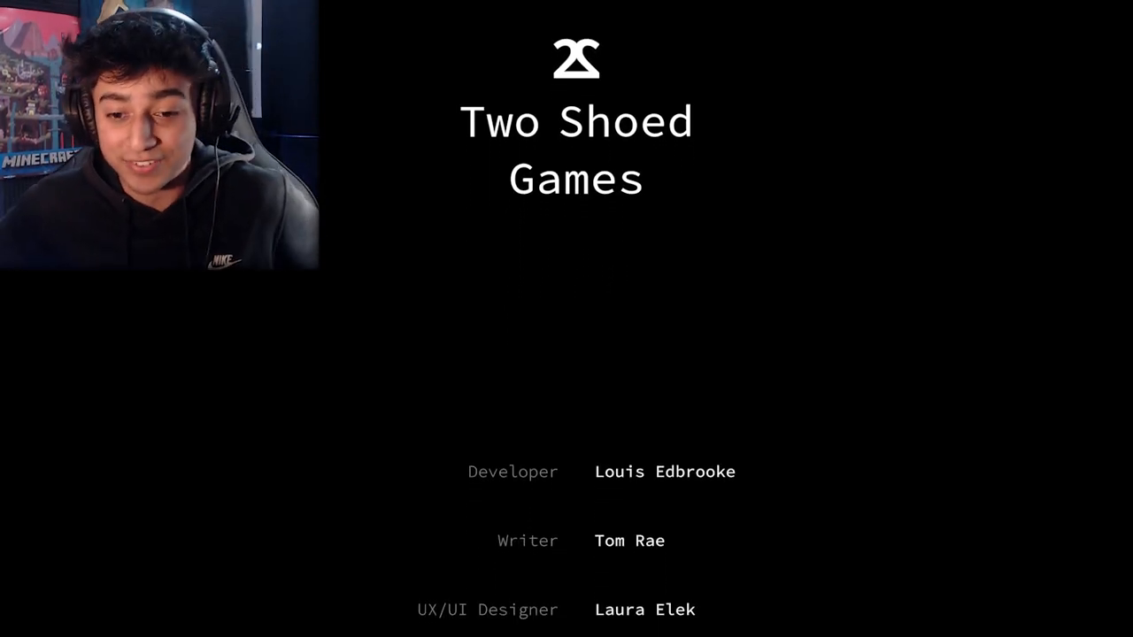
scroll("down", 3)
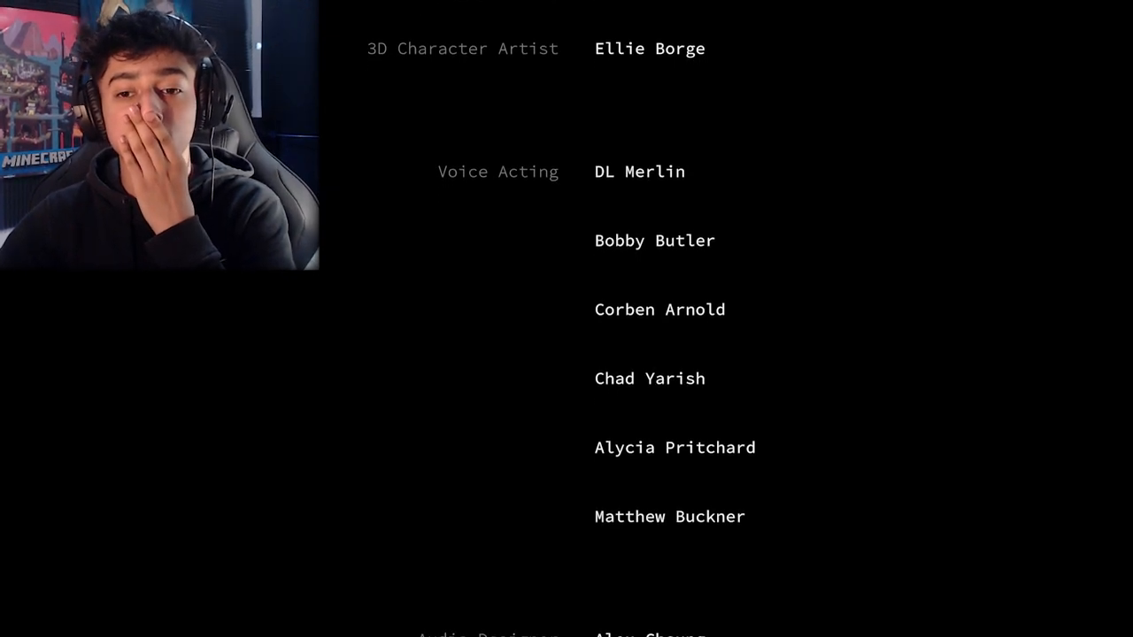
scroll("down", 3)
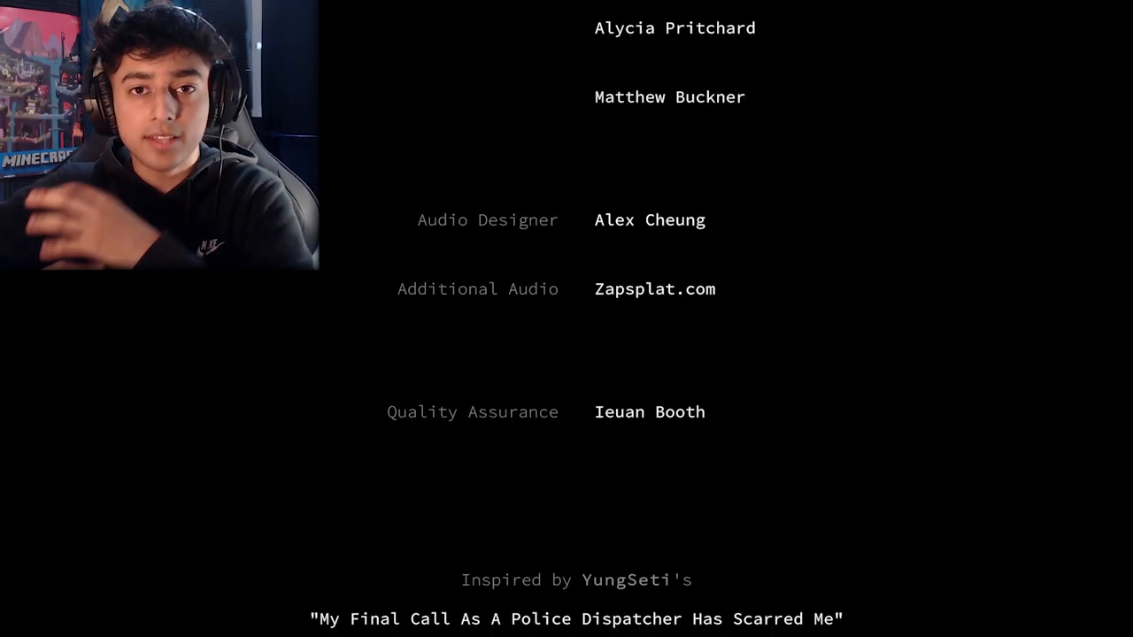